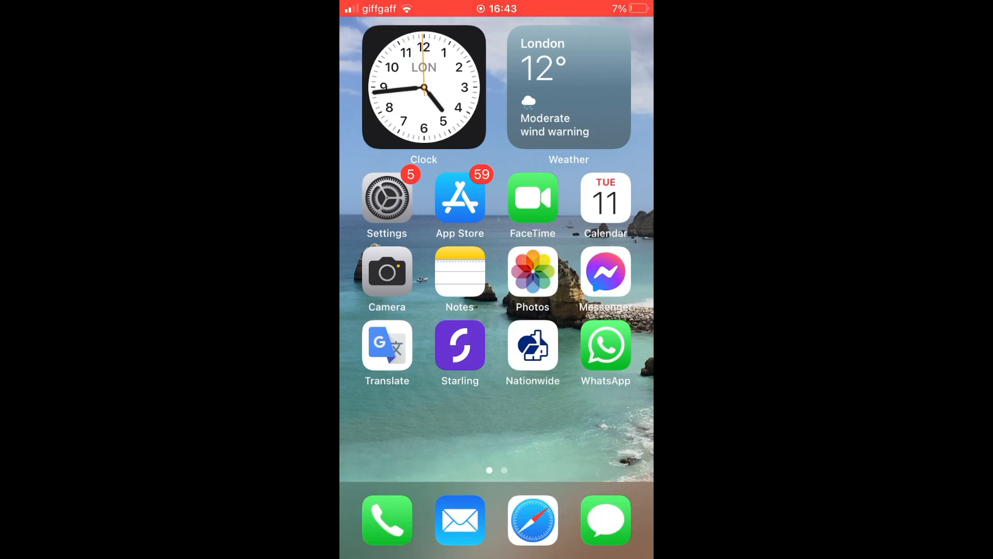
Type 'w' to begin searching the App Store for Wikipedia.
type("wikipedia")
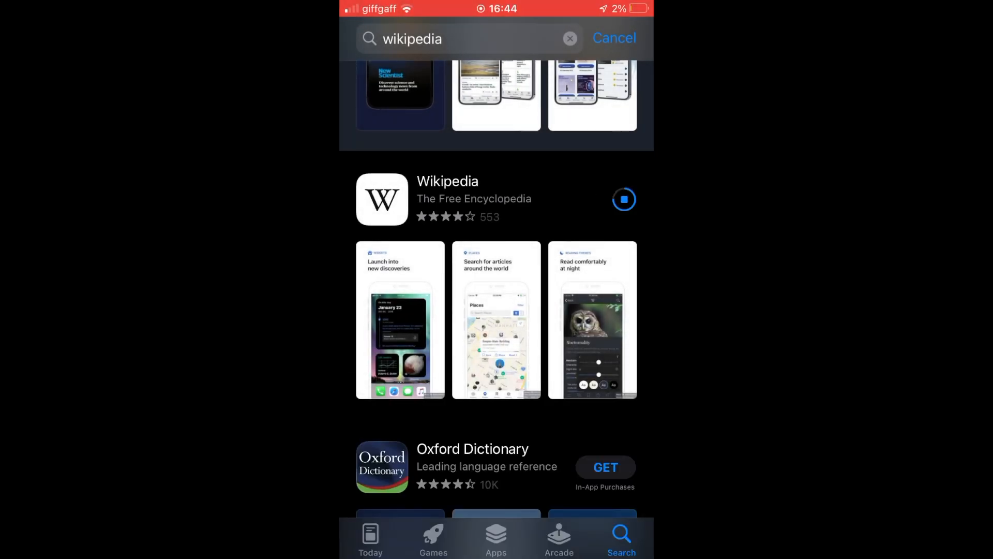
Tap GET on the Wikipedia search result to download the app.
left_click(622, 198)
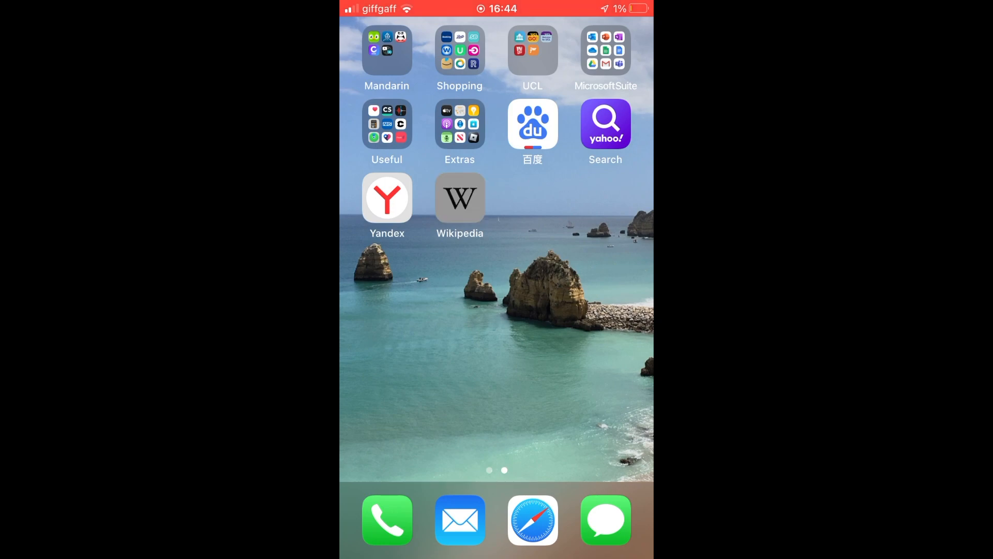
Launch Wikipedia from the second Home Screen page to reach the welcome screen.
left_click(459, 197)
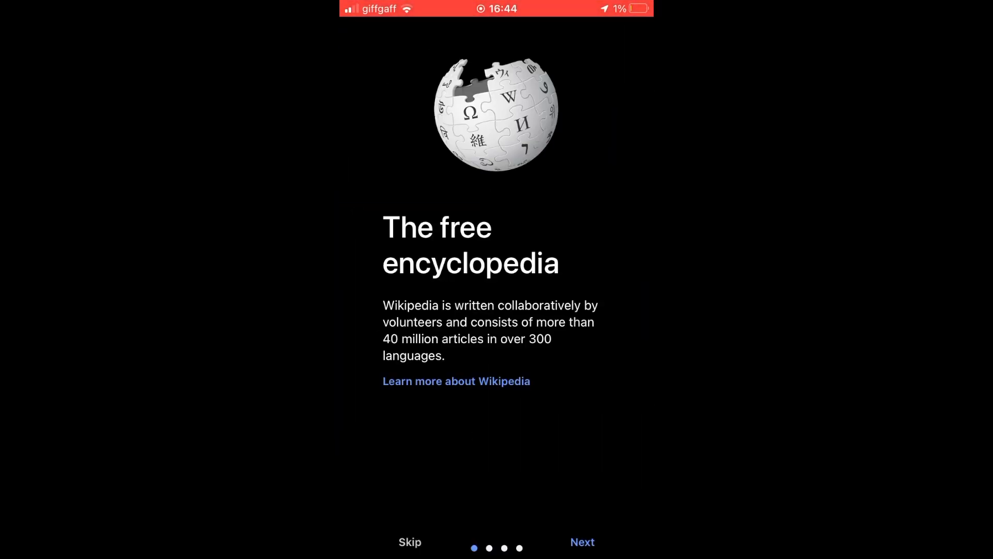